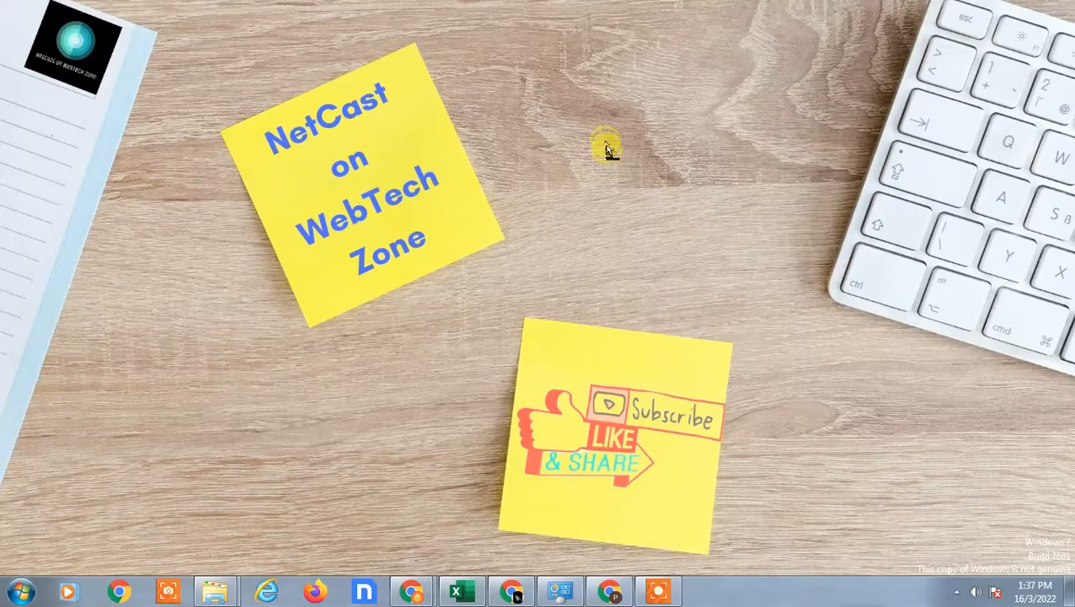
pyautogui.moveTo(776, 306)
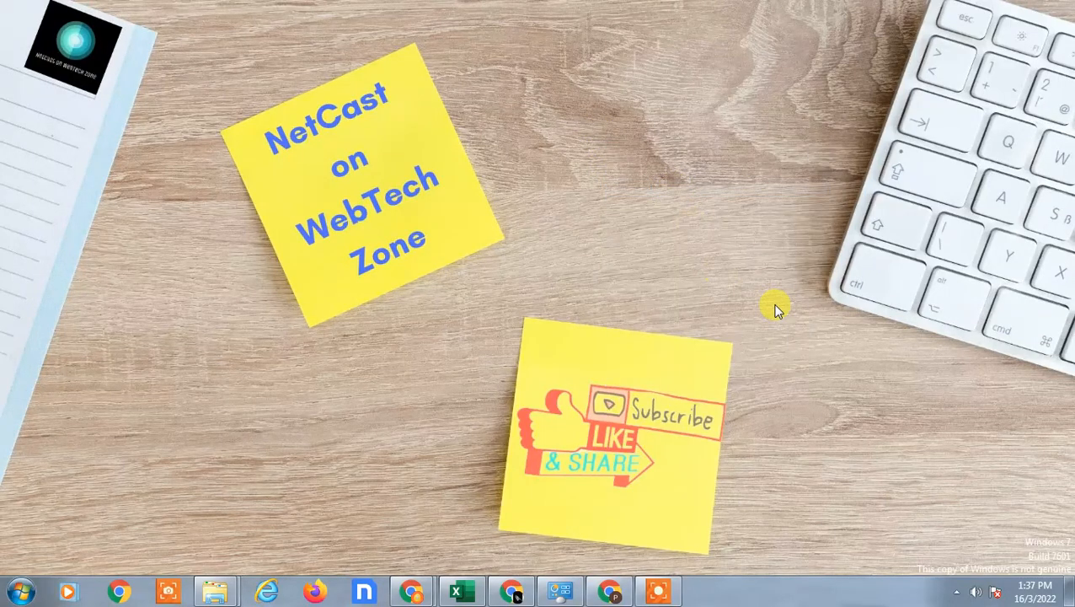
pyautogui.moveTo(762, 303)
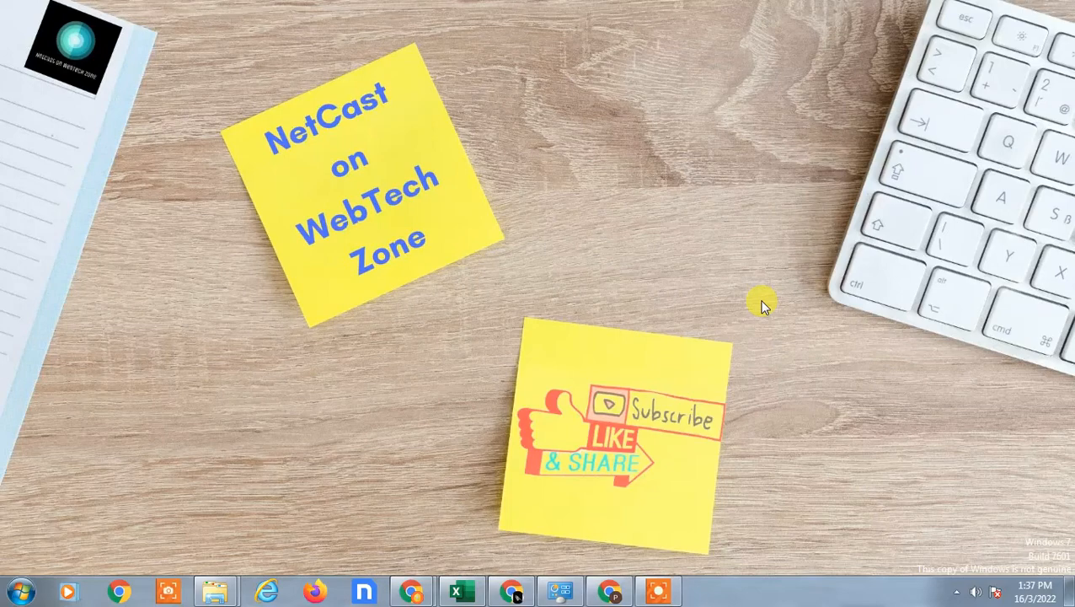
# Launch Google Drive and browse the My Drive folder list via Home and Files
pyautogui.rightClick(762, 304)
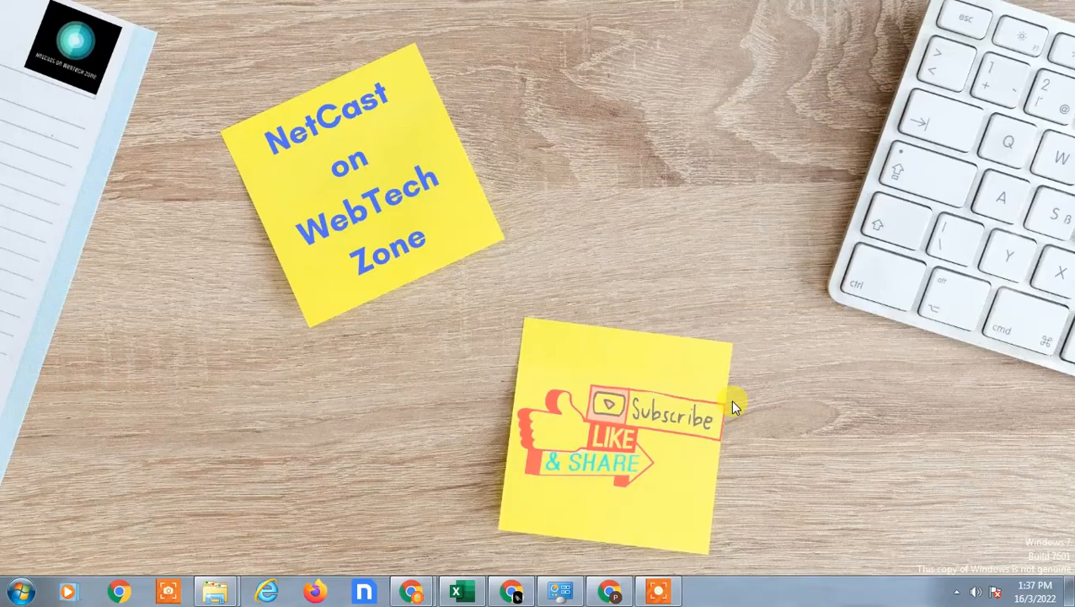
pyautogui.moveTo(589, 379)
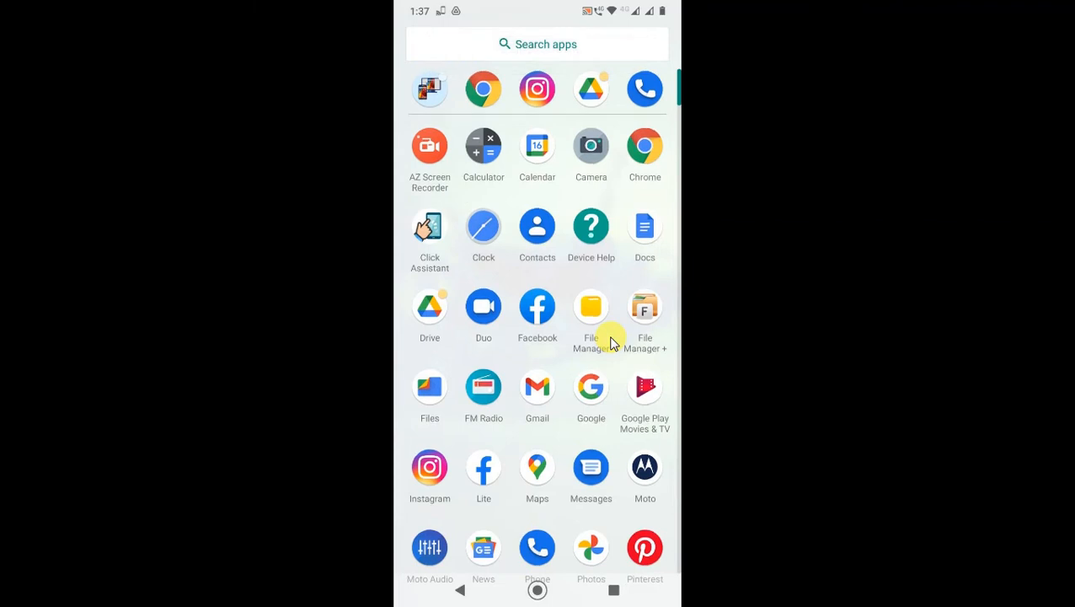
pyautogui.click(428, 305)
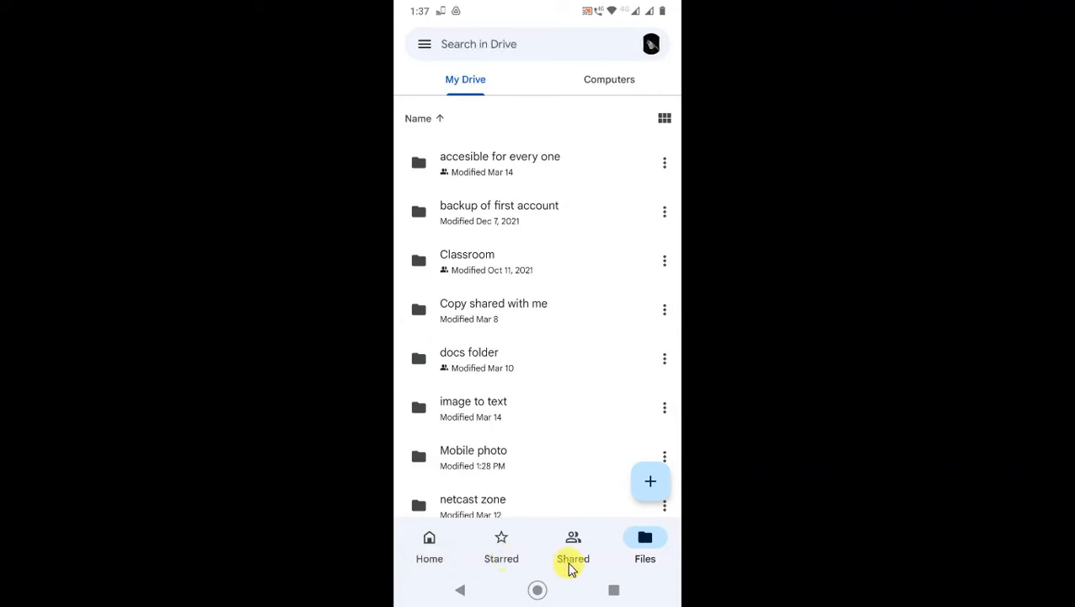
pyautogui.click(428, 546)
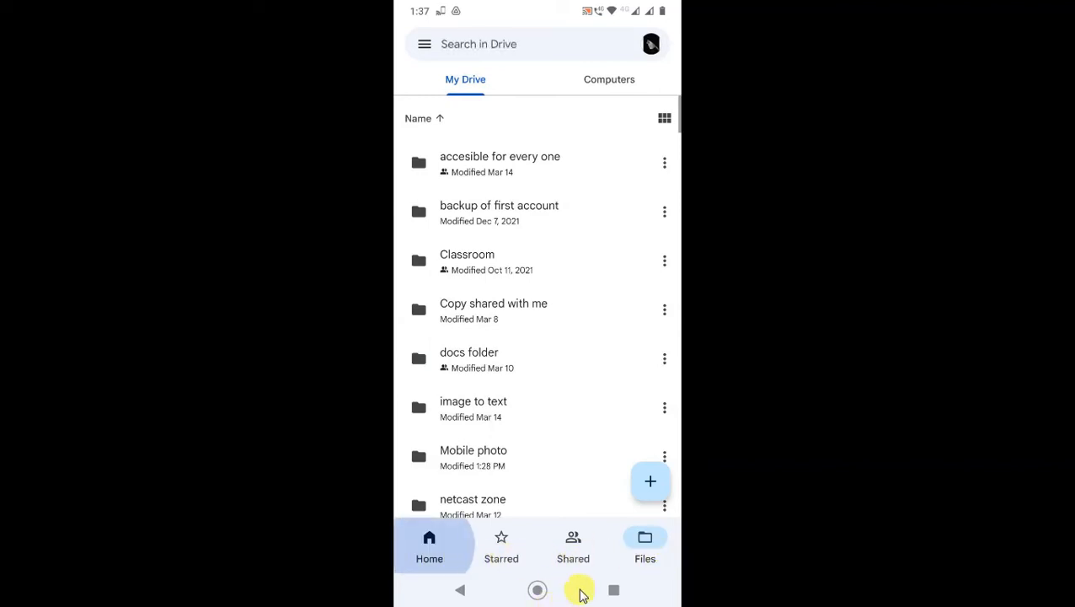
pyautogui.click(428, 546)
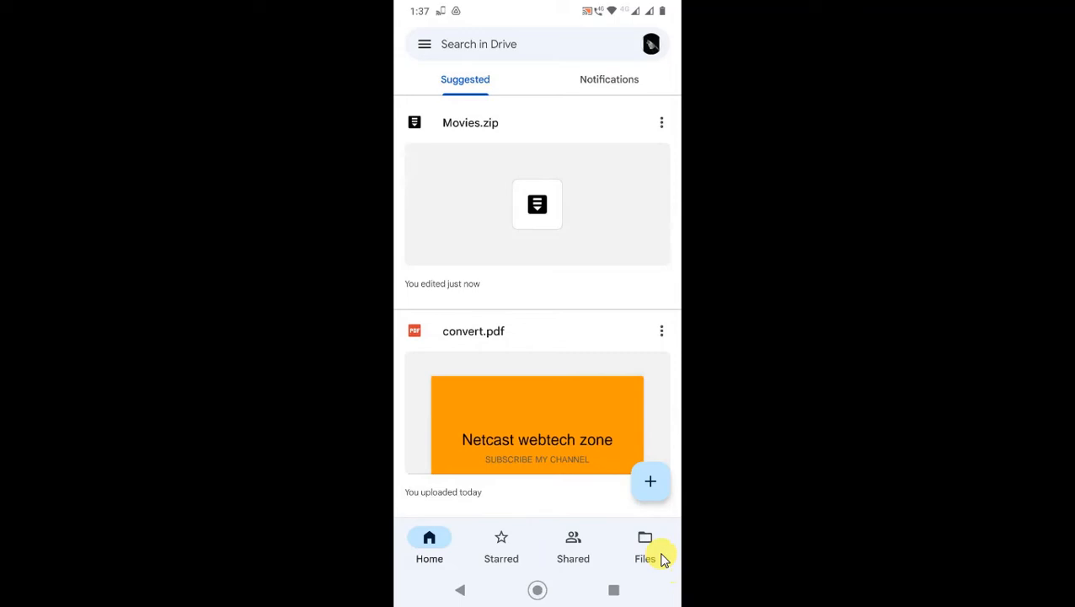
pyautogui.click(644, 546)
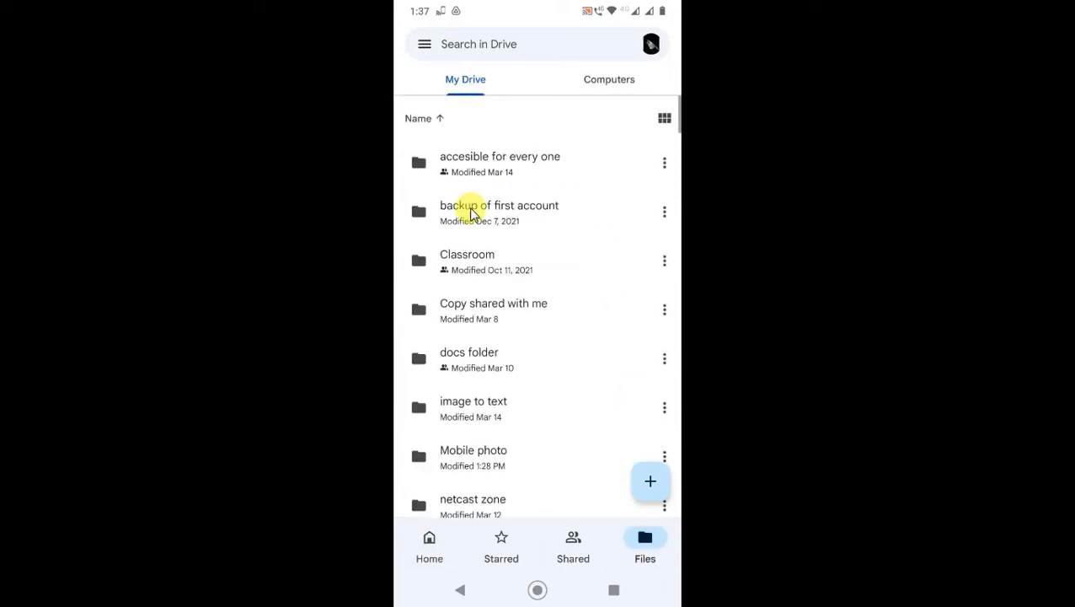
pyautogui.moveTo(465, 79)
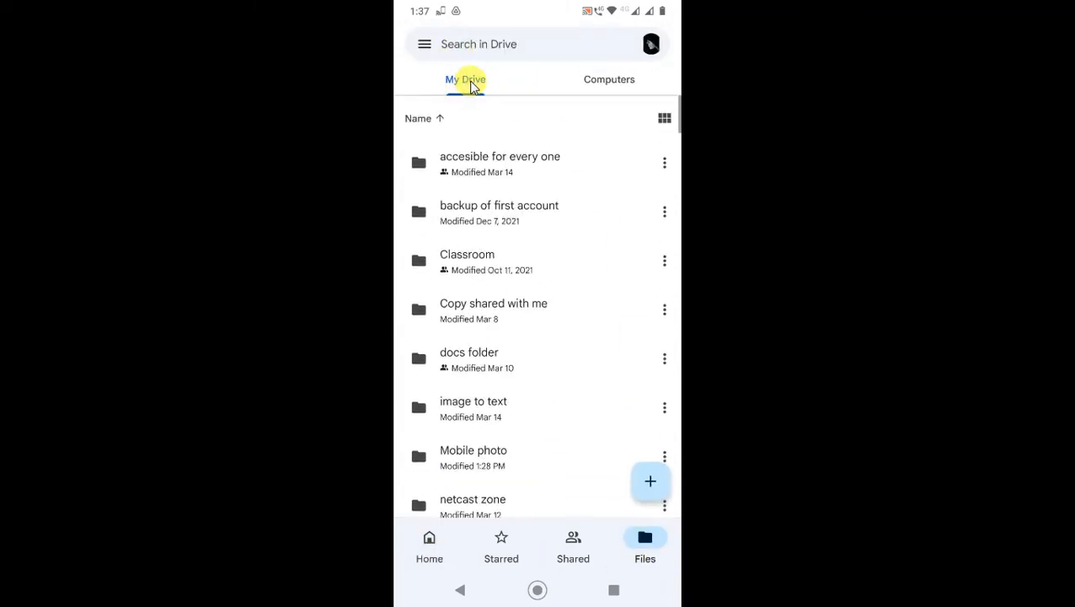
pyautogui.scroll(-3)
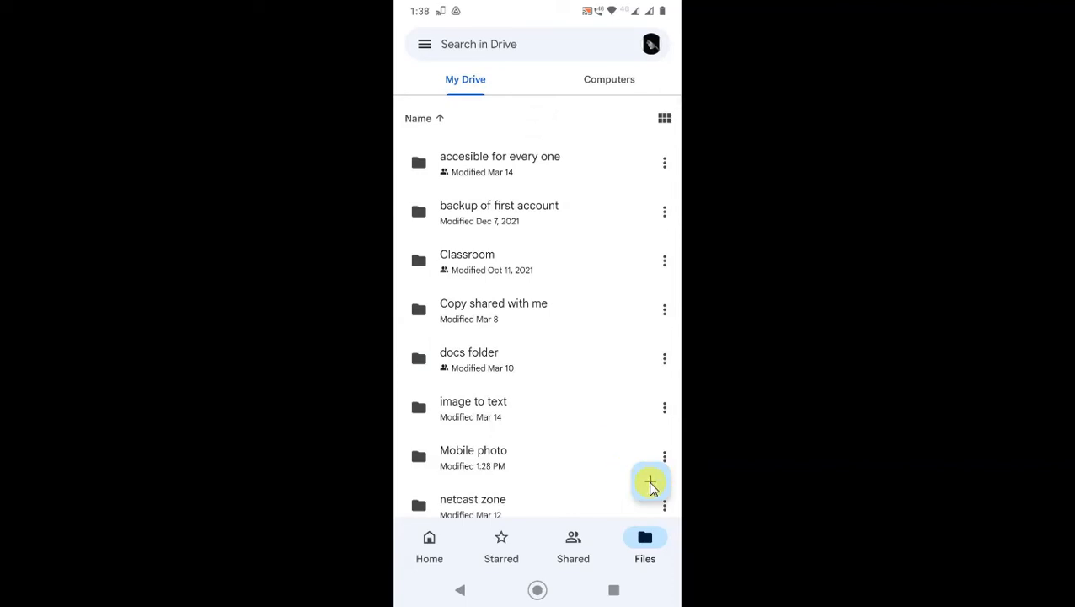
pyautogui.click(650, 482)
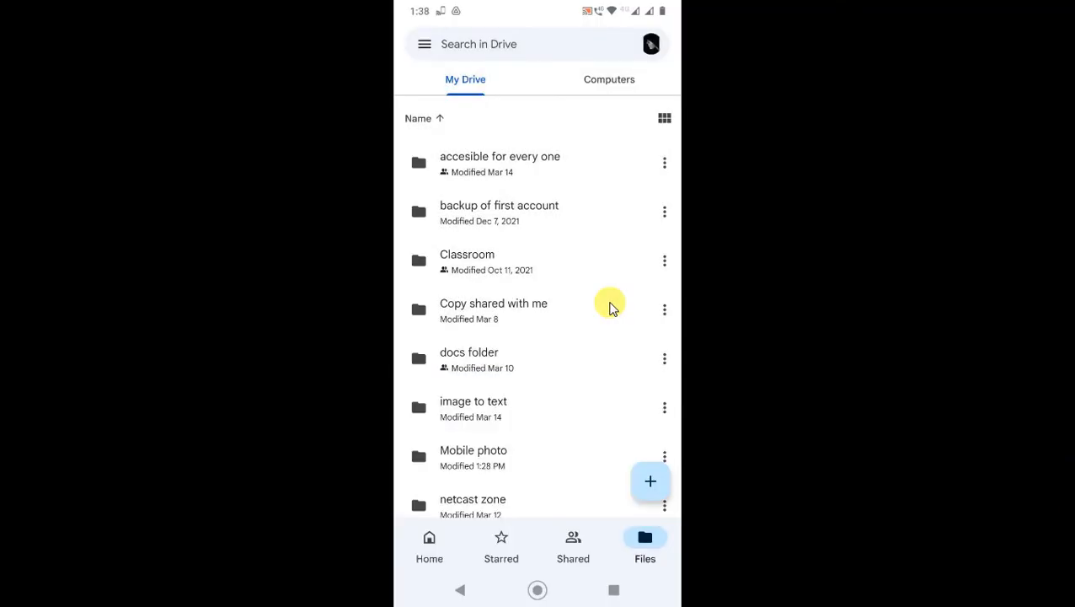
pyautogui.moveTo(614, 430)
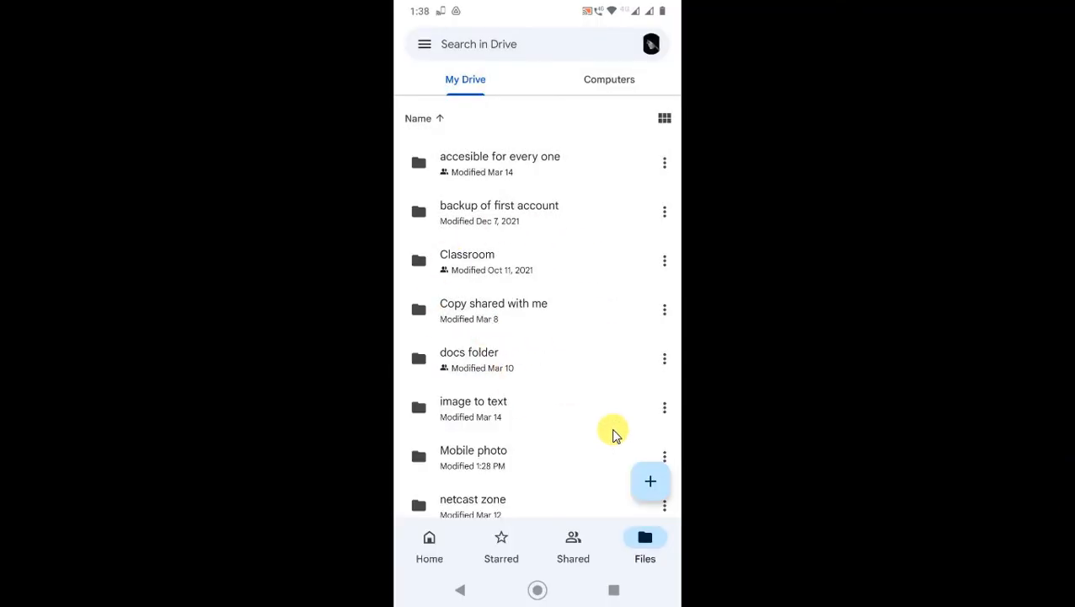
pyautogui.moveTo(621, 435)
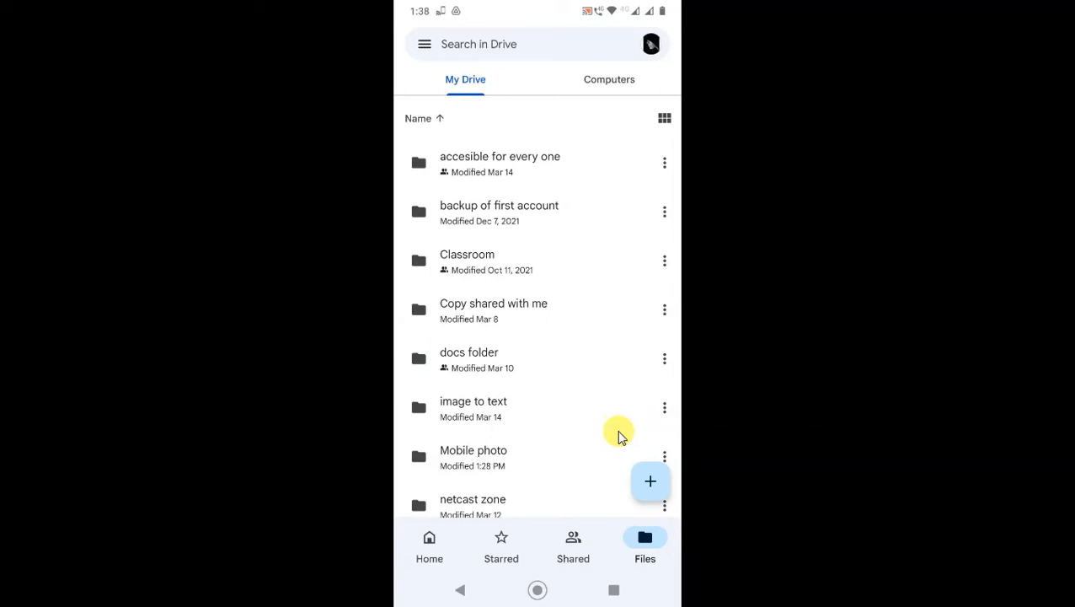
# Create a new folder named 'Photos of office' in My Drive from the + menu
pyautogui.click(651, 482)
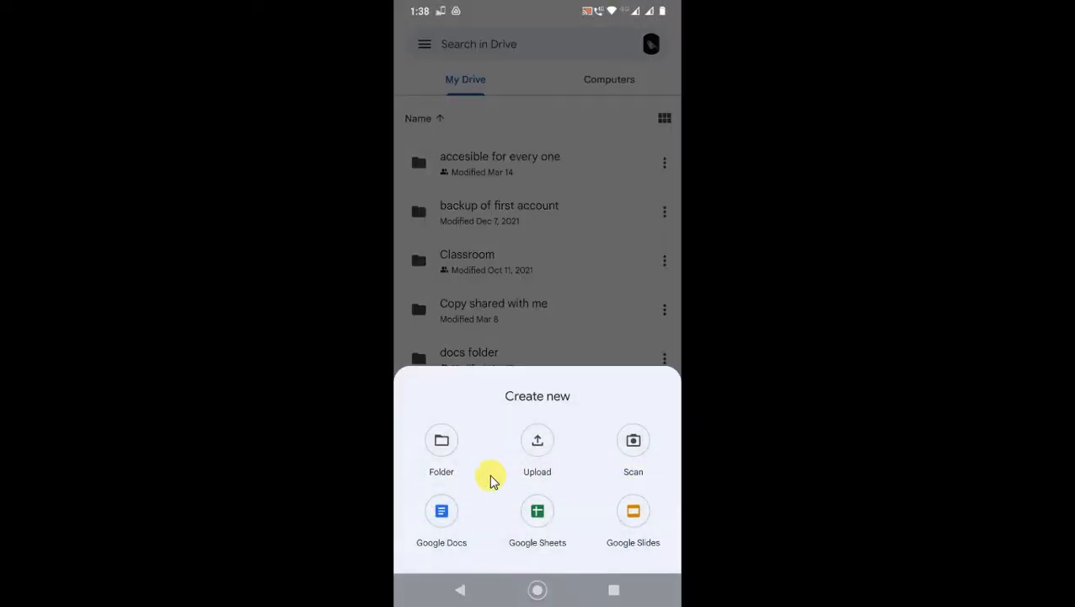
pyautogui.click(441, 440)
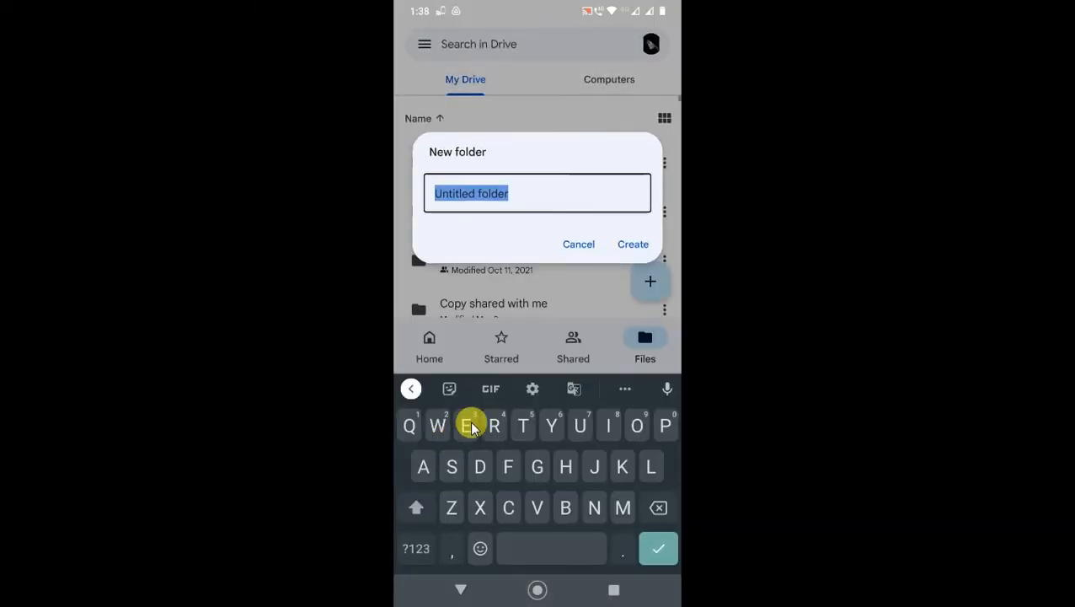
pyautogui.moveTo(570, 310)
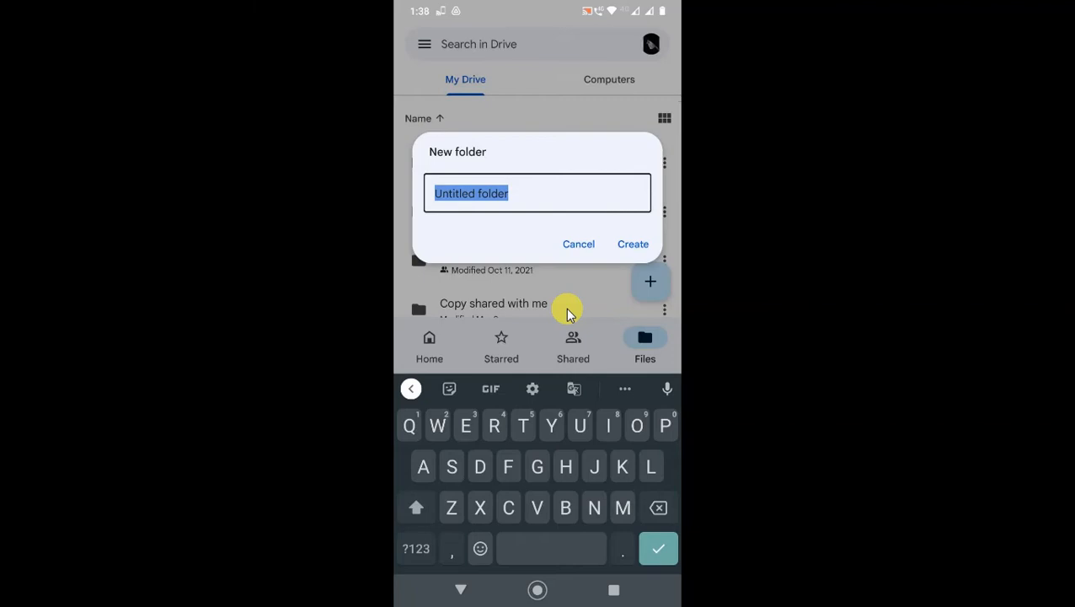
pyautogui.write('Photos o')
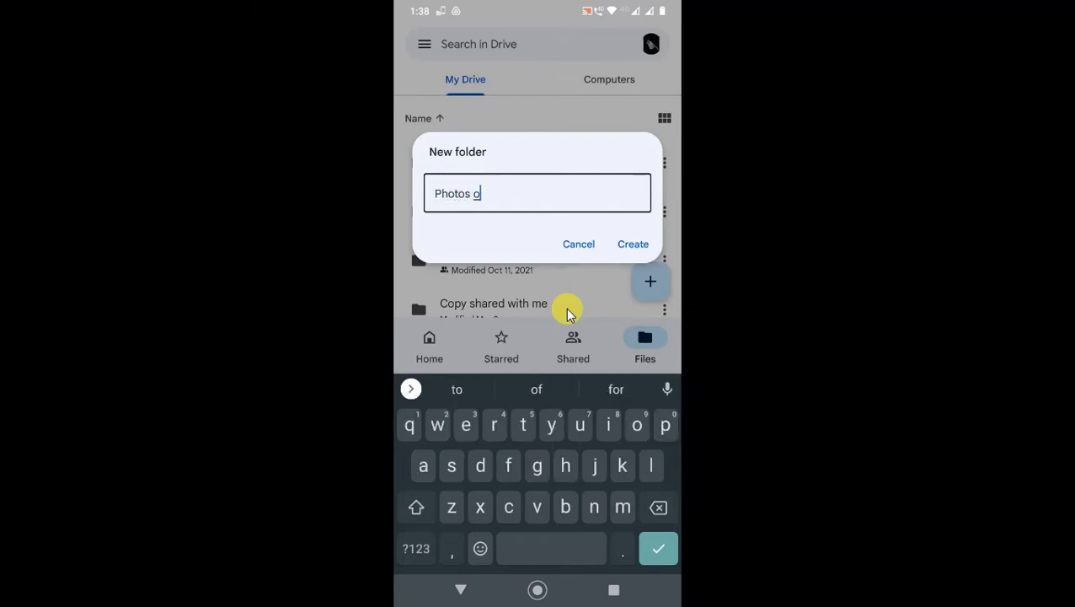
pyautogui.write('f office')
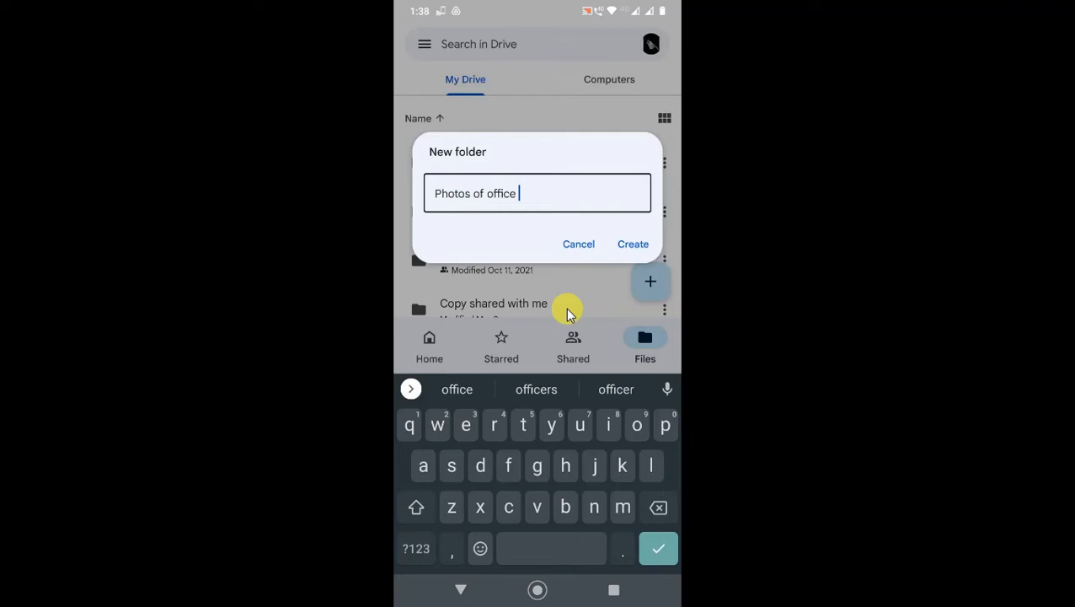
pyautogui.moveTo(634, 243)
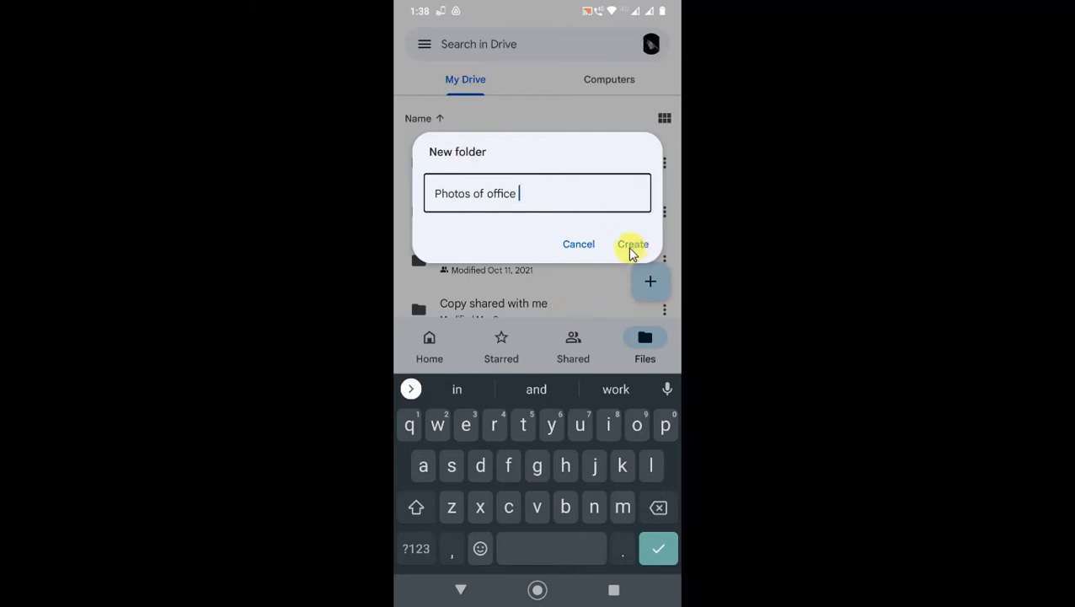
pyautogui.click(633, 243)
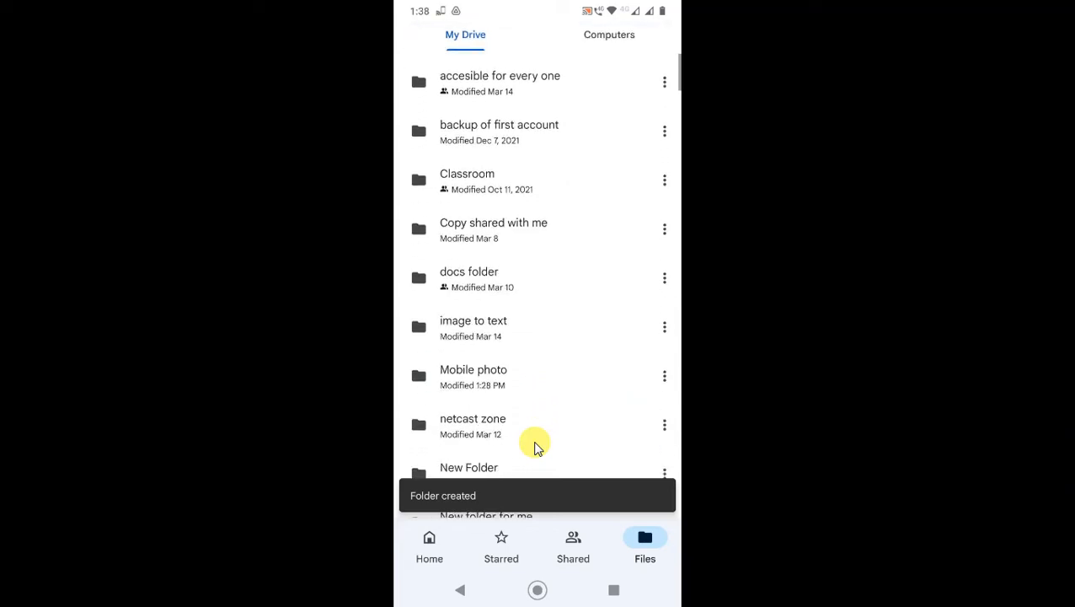
# Locate the new 'Photos of office' folder in the list and enter it while still empty
pyautogui.scroll(-3)
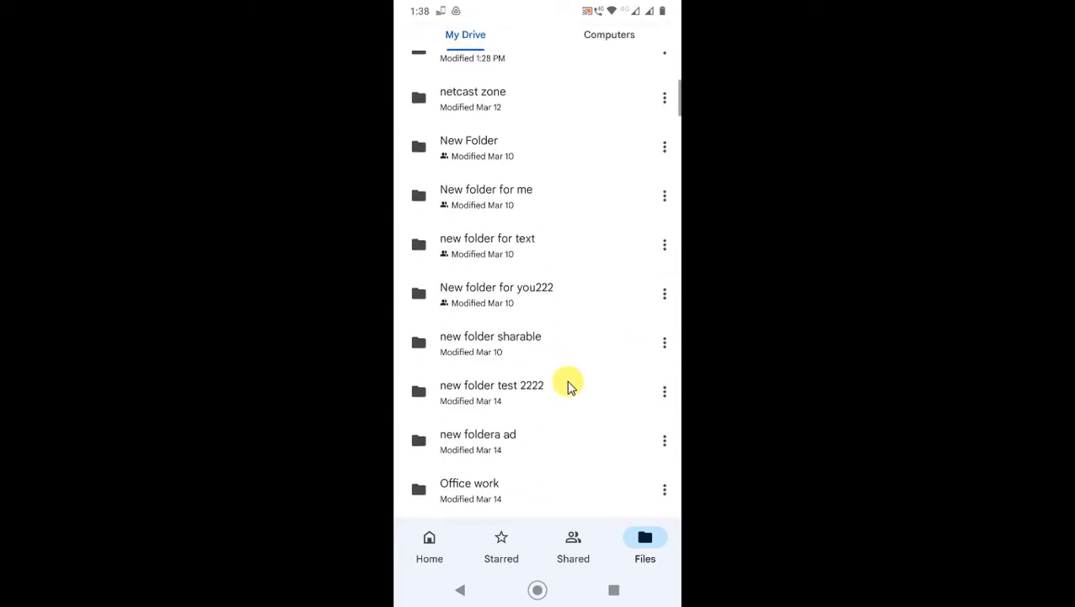
pyautogui.scroll(-3)
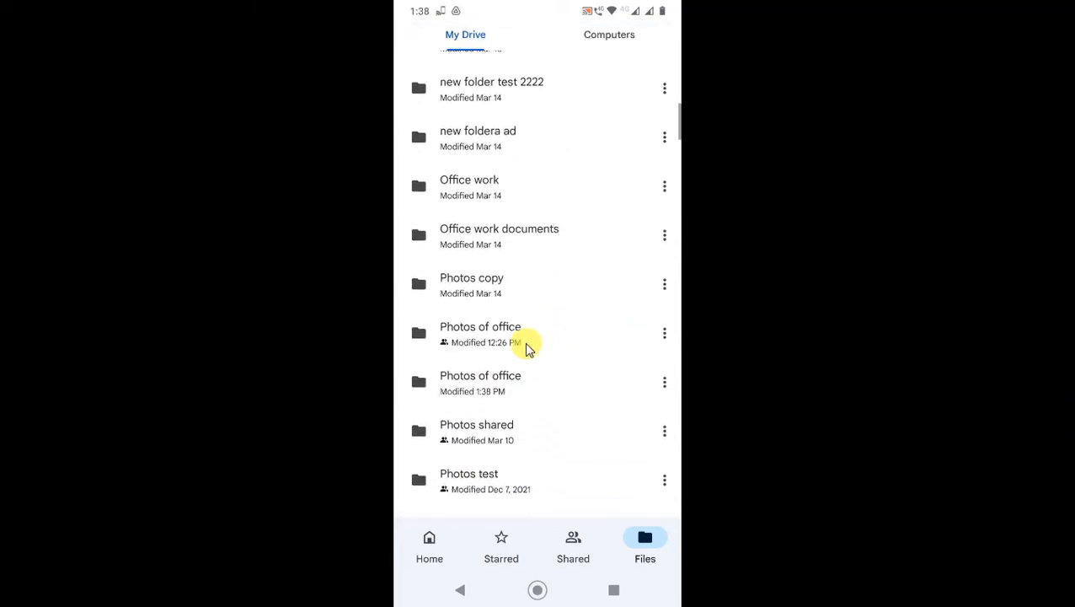
pyautogui.scroll(3)
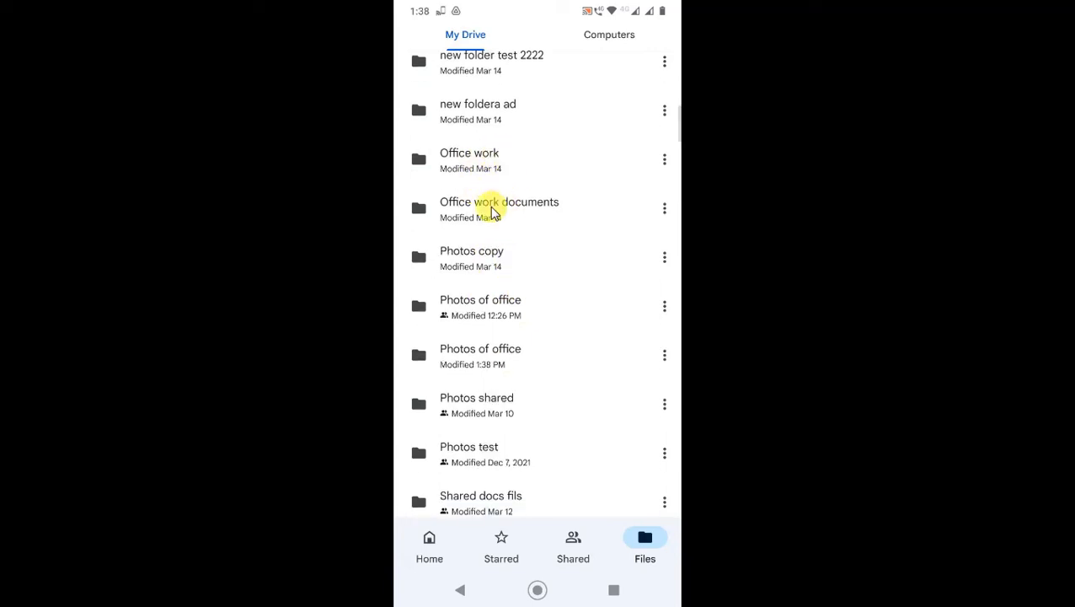
pyautogui.scroll(3)
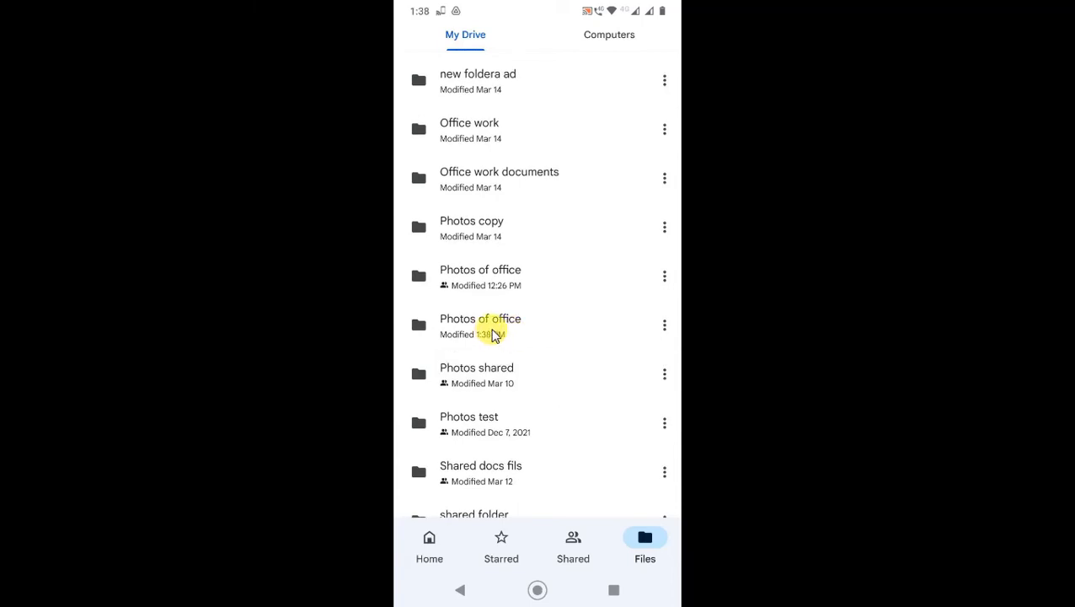
pyautogui.click(480, 324)
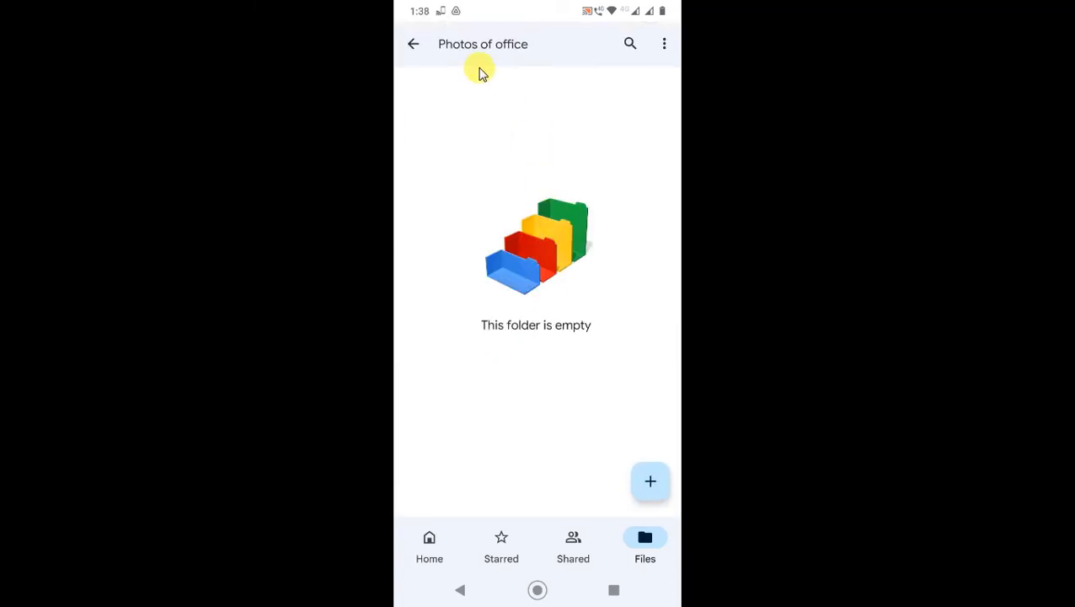
pyautogui.moveTo(674, 480)
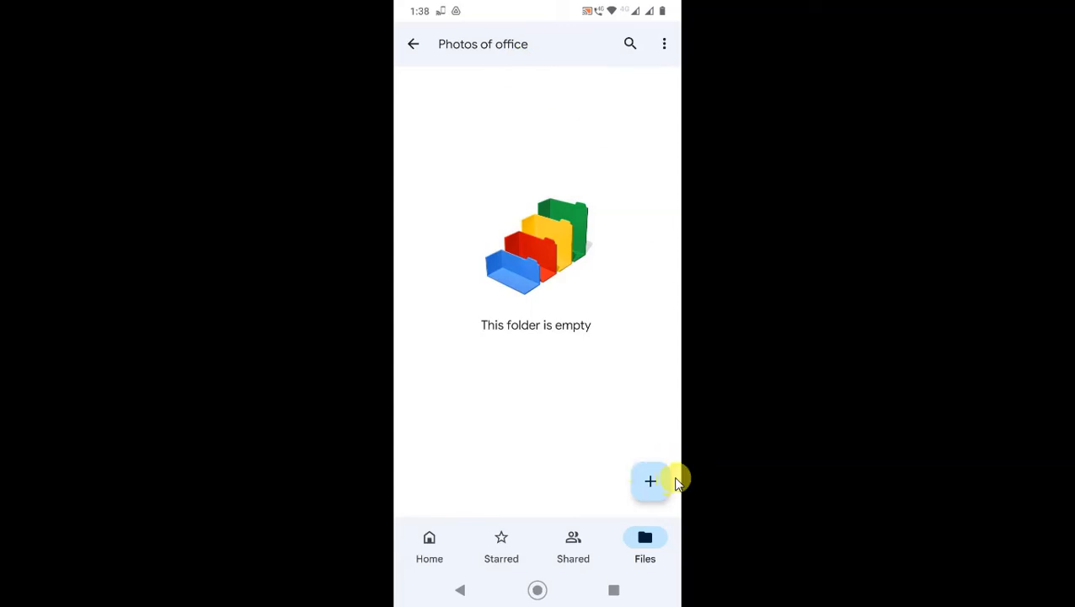
# Begin an upload into the folder and filter the phone's file picker to Images
pyautogui.click(651, 482)
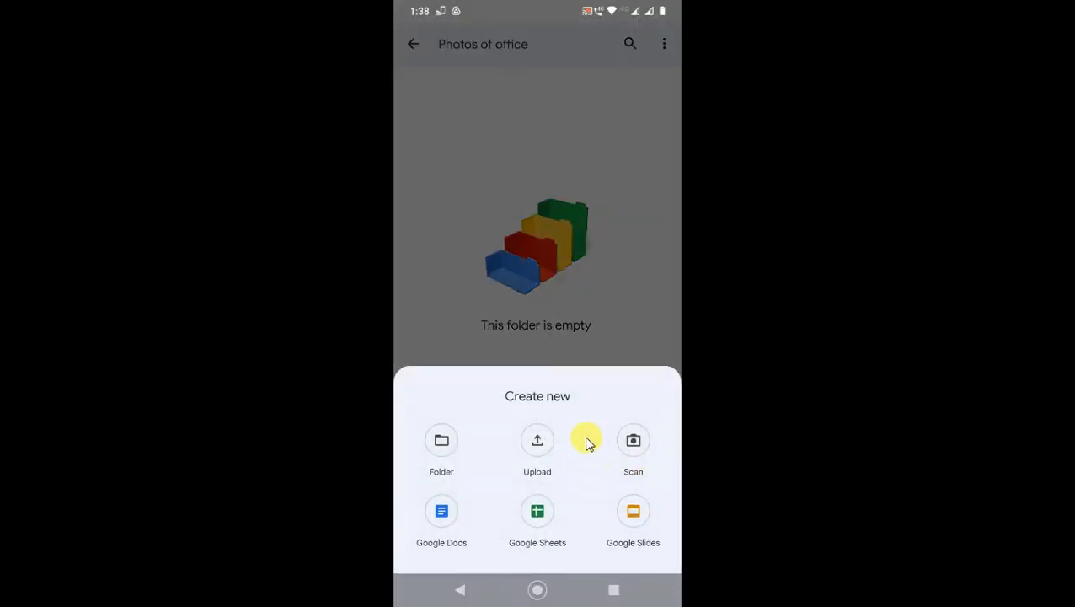
pyautogui.click(536, 440)
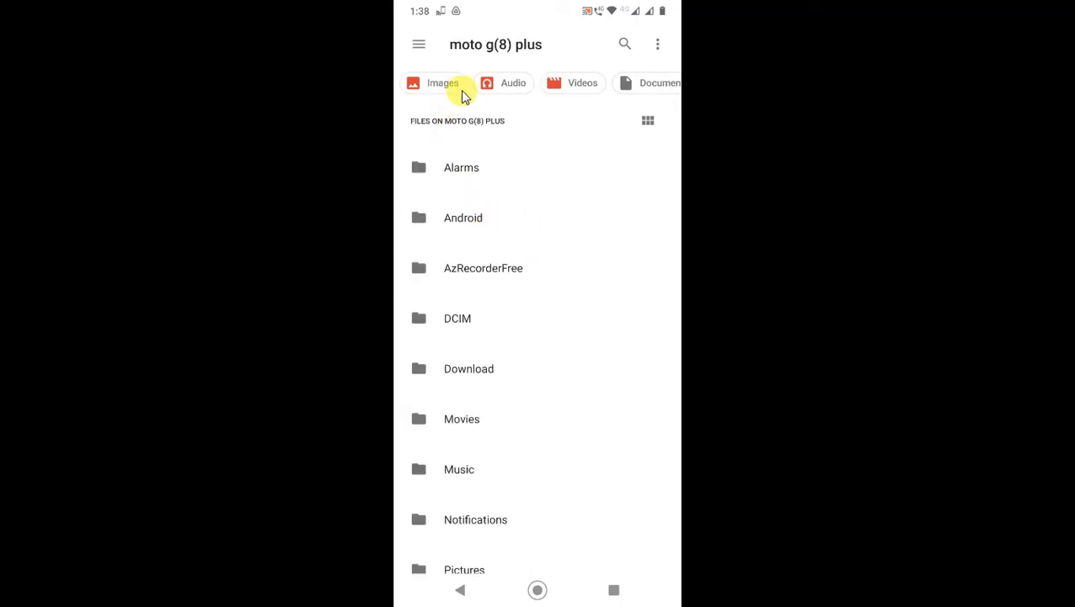
pyautogui.moveTo(607, 64)
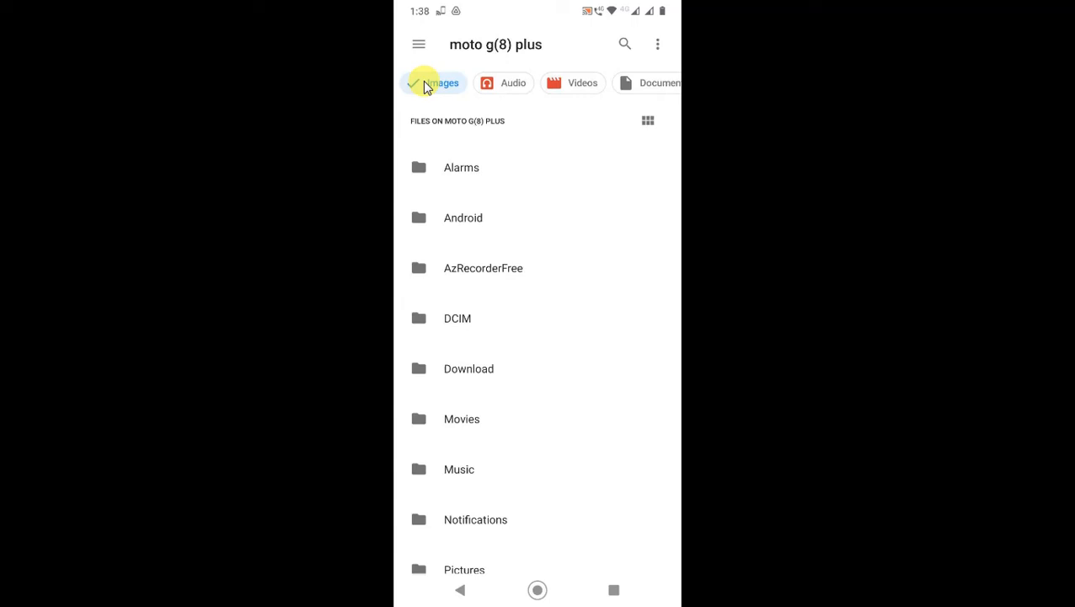
pyautogui.click(435, 83)
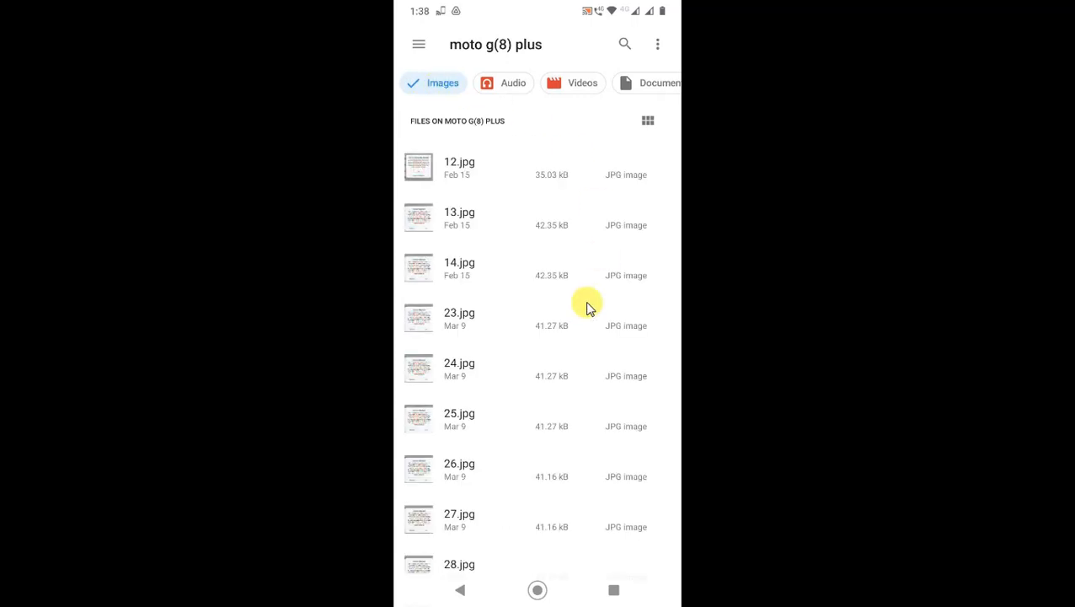
pyautogui.moveTo(435, 64)
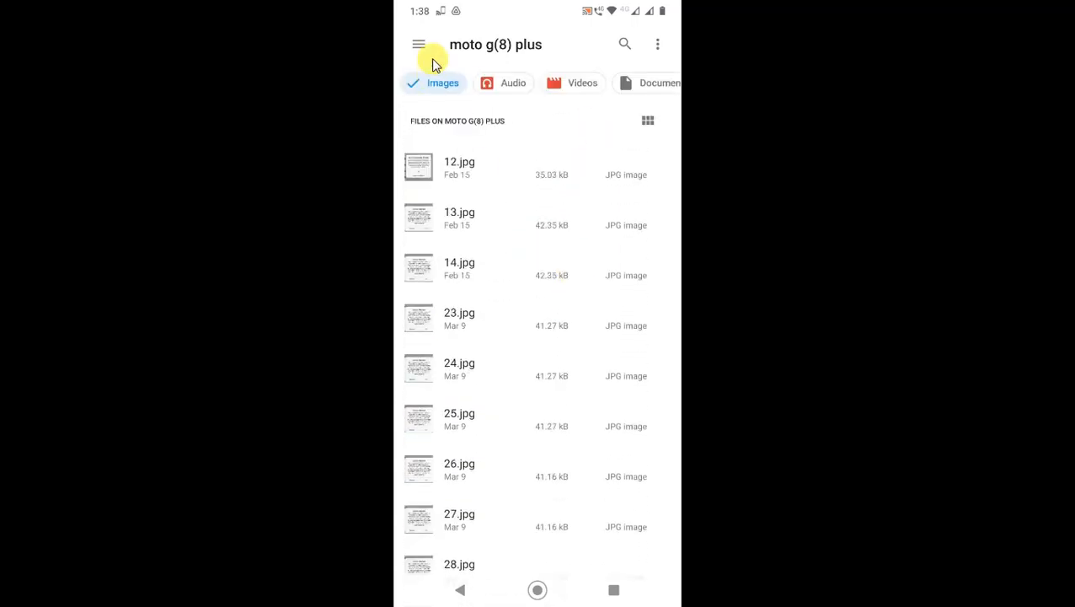
# Switch the picker to the moto g(8) plus internal storage and enter its Download folder
pyautogui.click(418, 44)
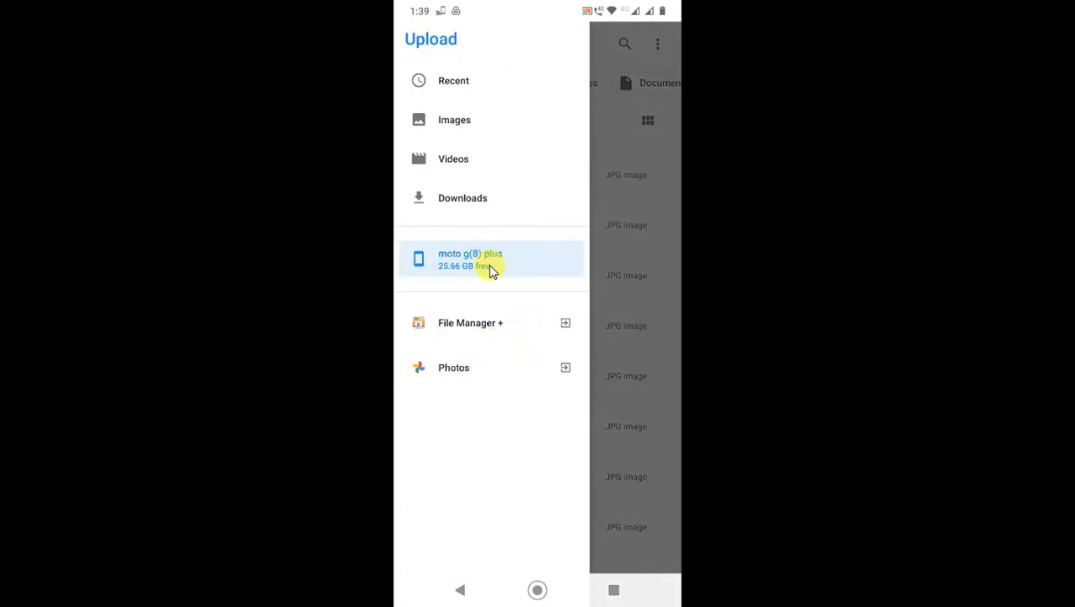
pyautogui.moveTo(482, 121)
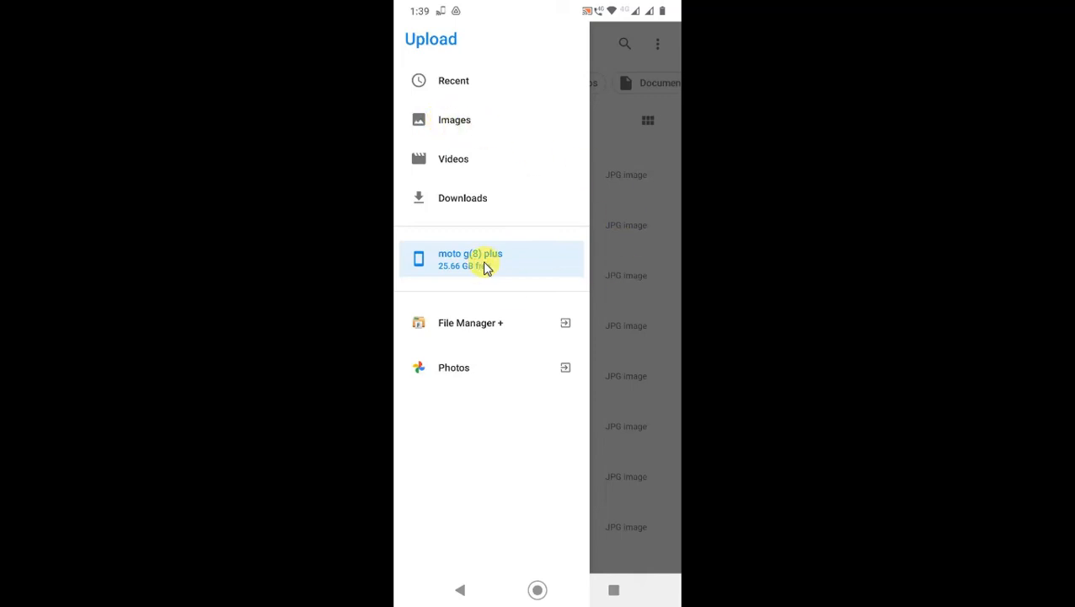
pyautogui.click(470, 259)
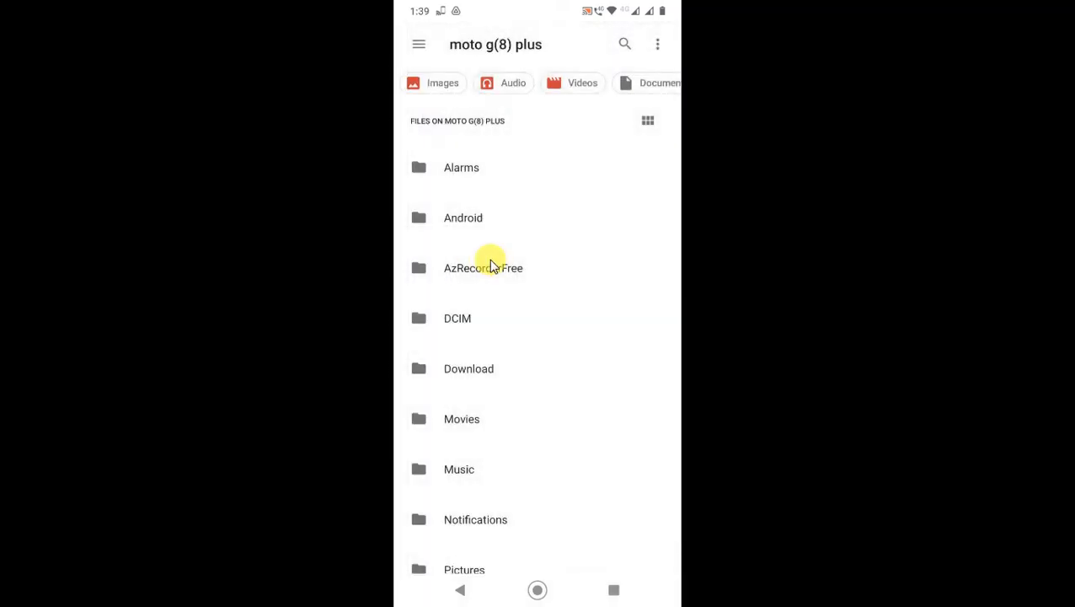
pyautogui.scroll(-3)
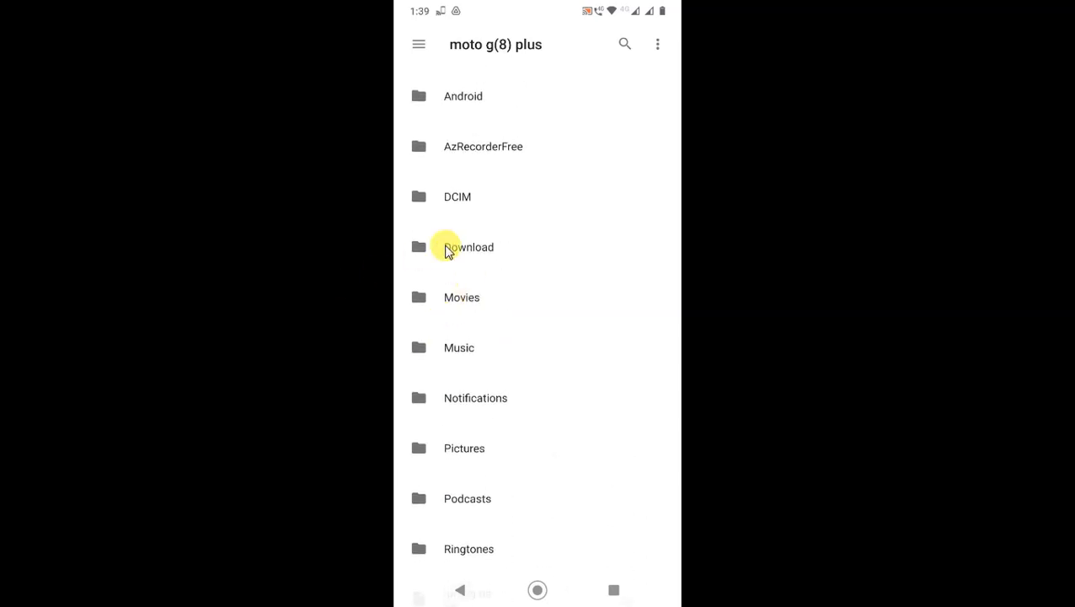
pyautogui.click(469, 246)
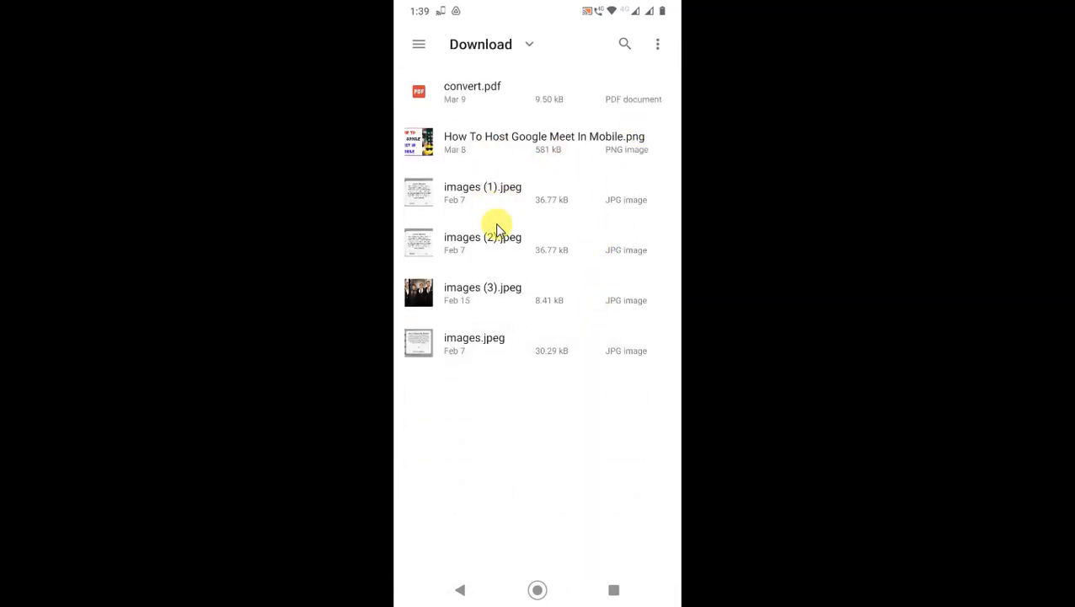
pyautogui.moveTo(485, 348)
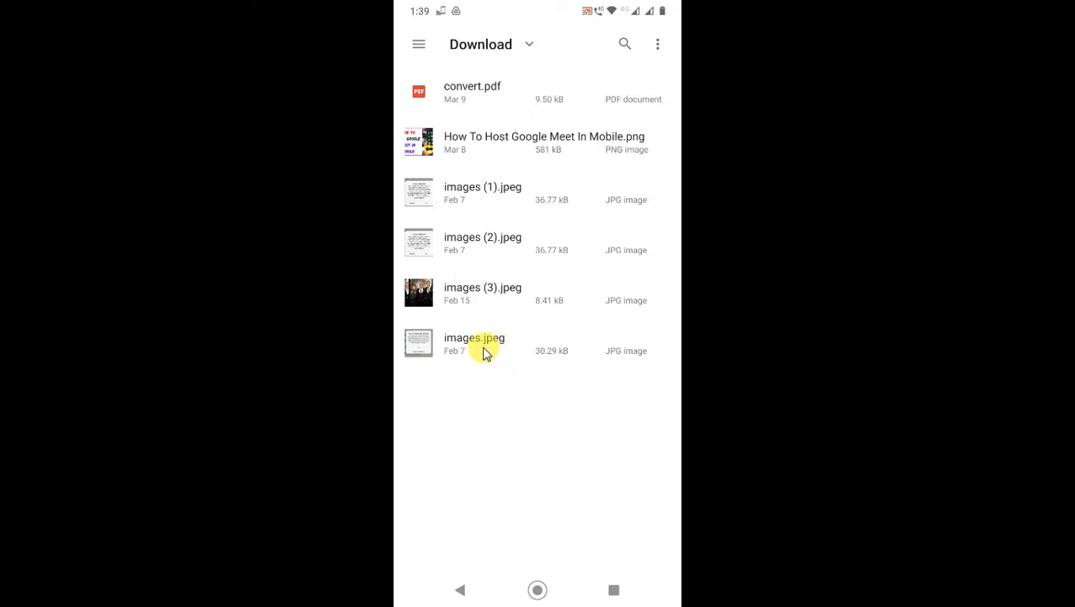
pyautogui.moveTo(657, 44)
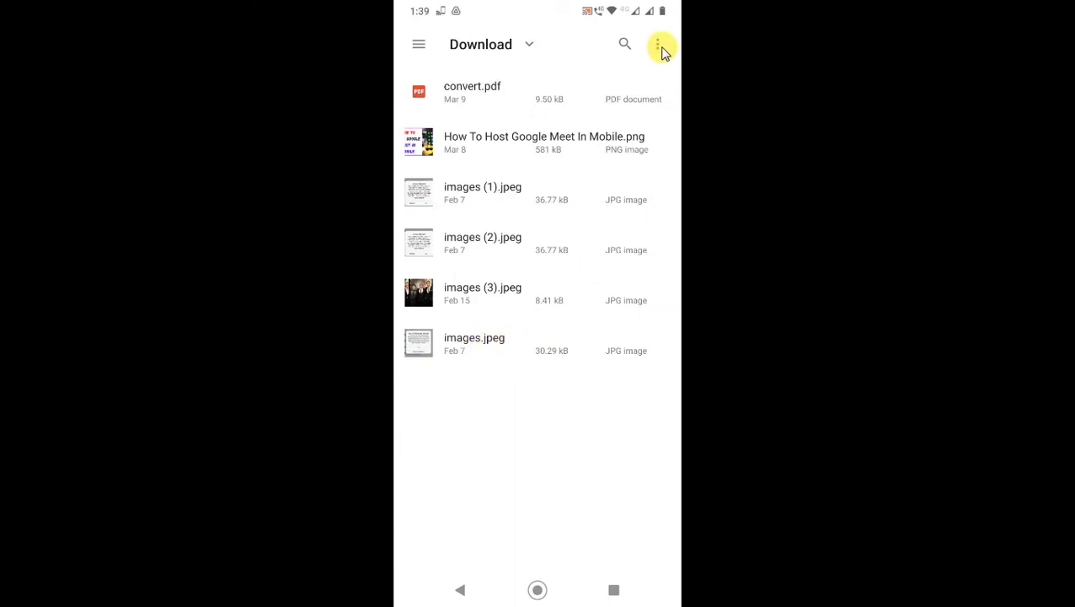
# Select all Download files, clear that, then select images.jpeg and images (2).jpeg for upload
pyautogui.click(658, 44)
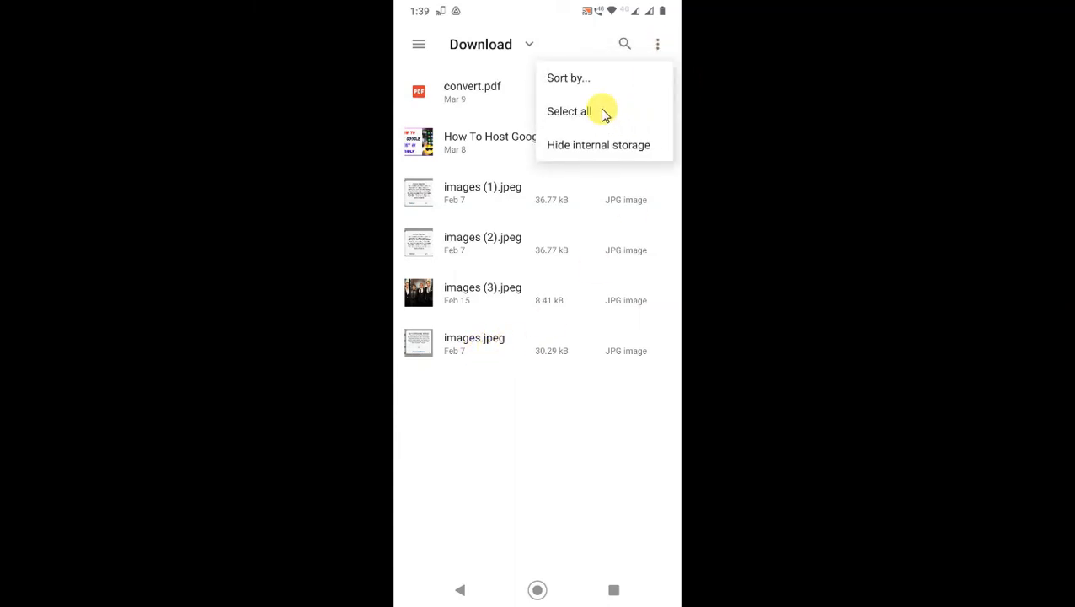
pyautogui.click(566, 111)
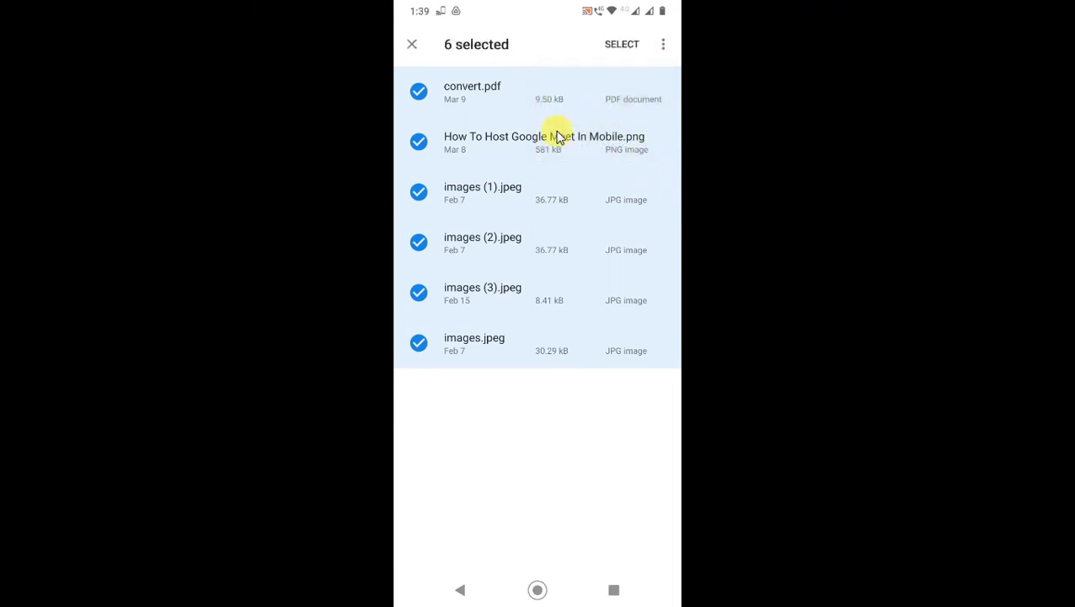
pyautogui.moveTo(674, 268)
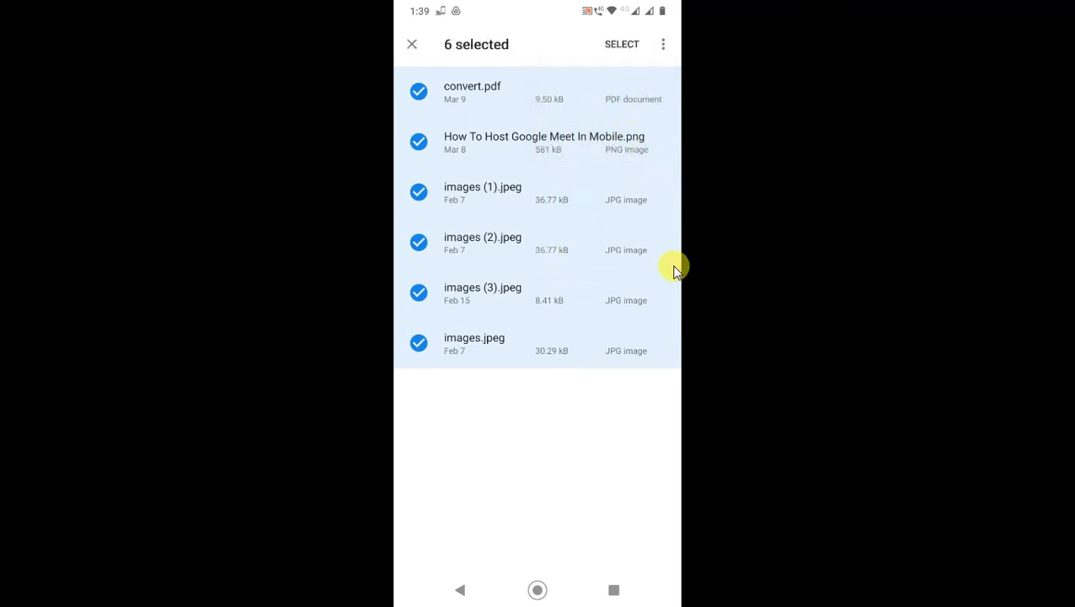
pyautogui.click(411, 43)
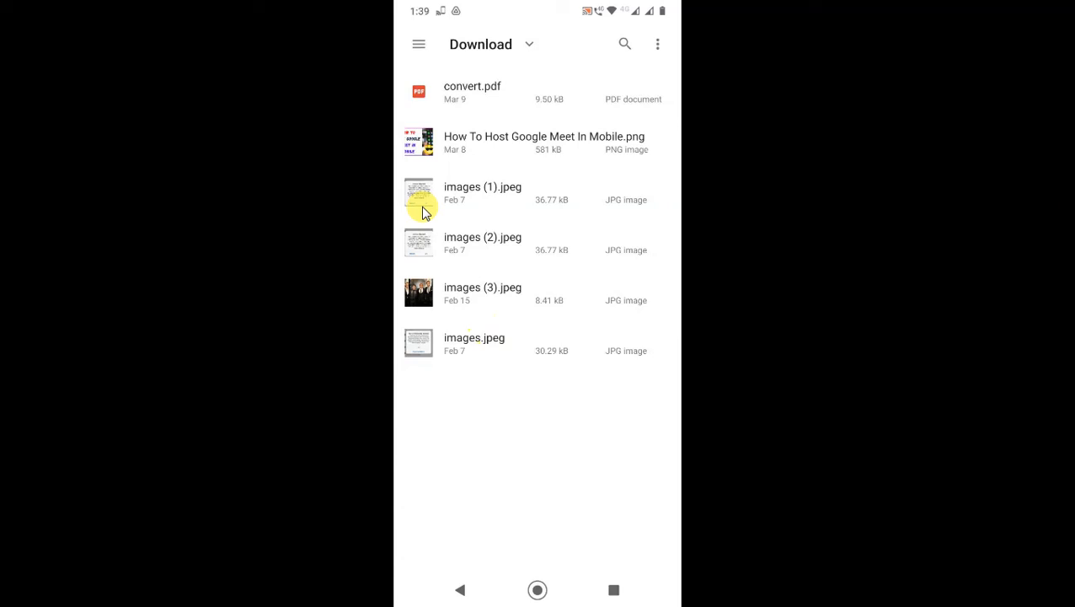
pyautogui.moveTo(480, 349)
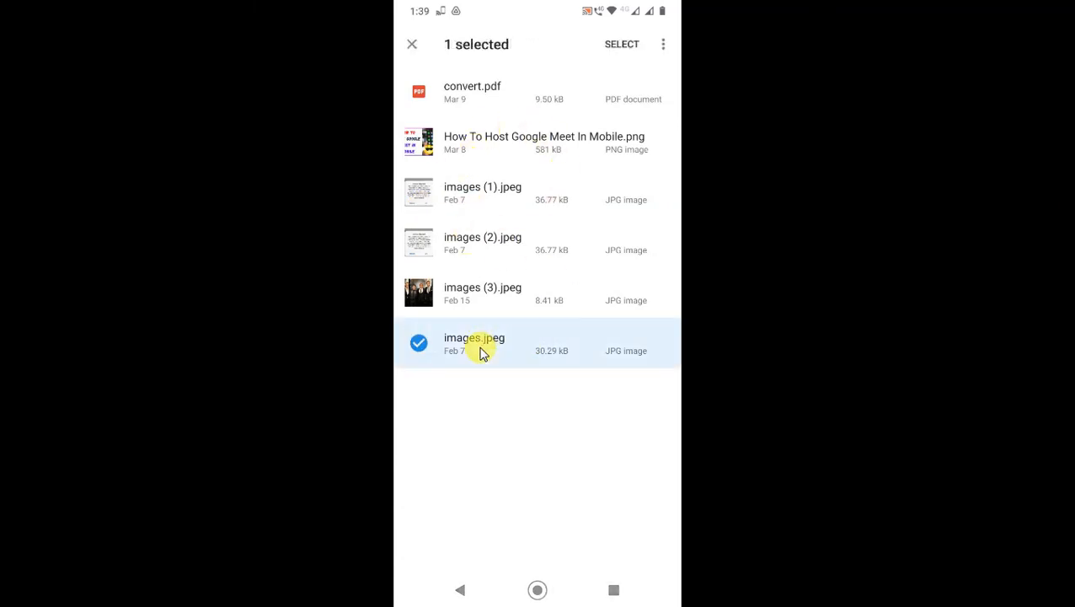
pyautogui.click(482, 243)
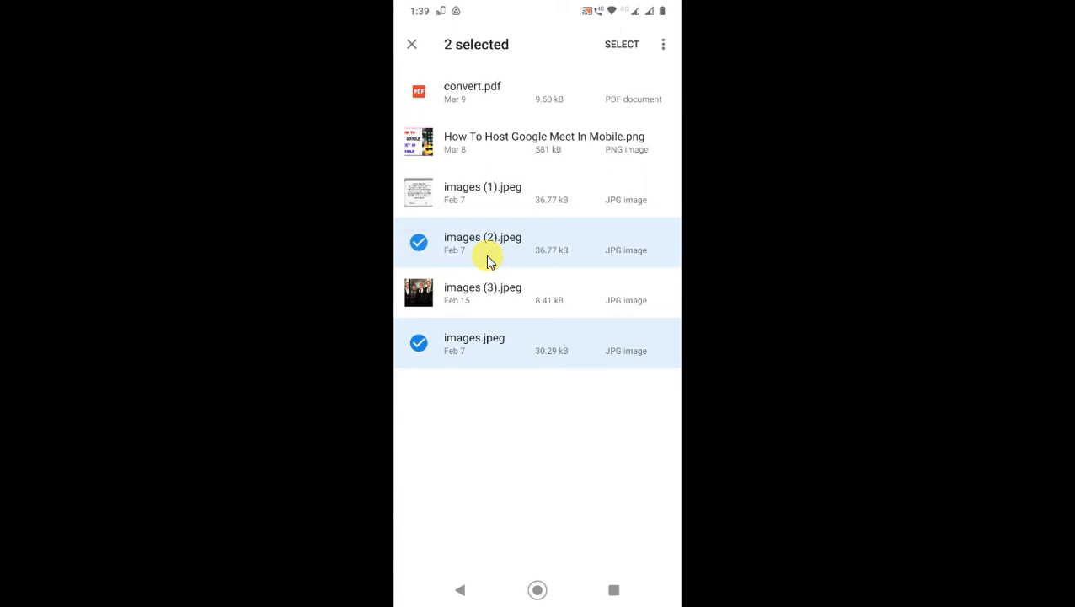
pyautogui.click(545, 142)
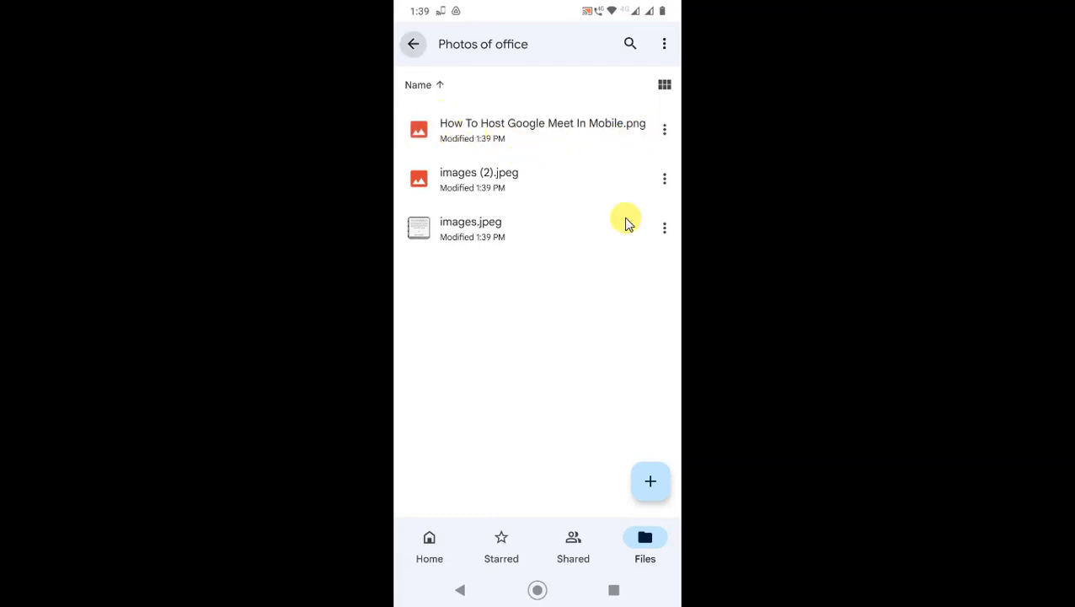
# Back in My Drive, copy the share link of the Photos of office folder from its menu
pyautogui.click(413, 44)
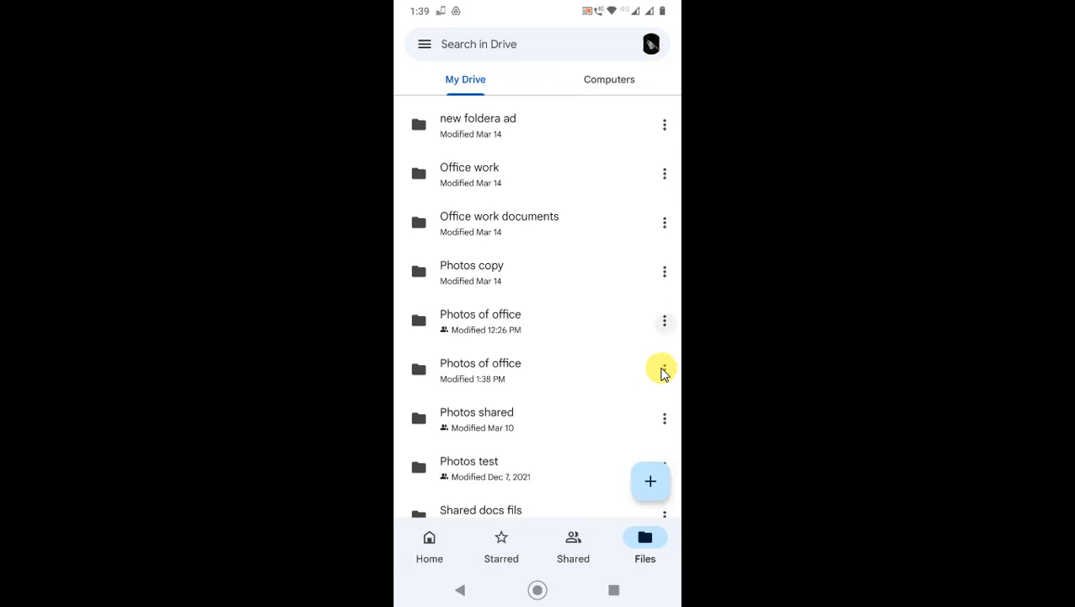
pyautogui.click(664, 369)
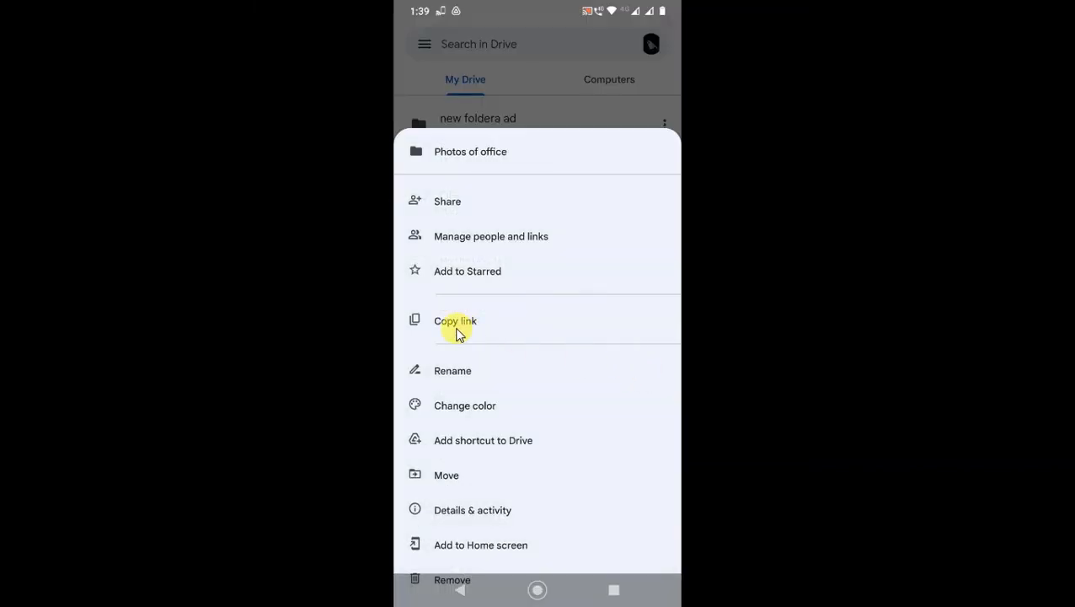
pyautogui.click(455, 320)
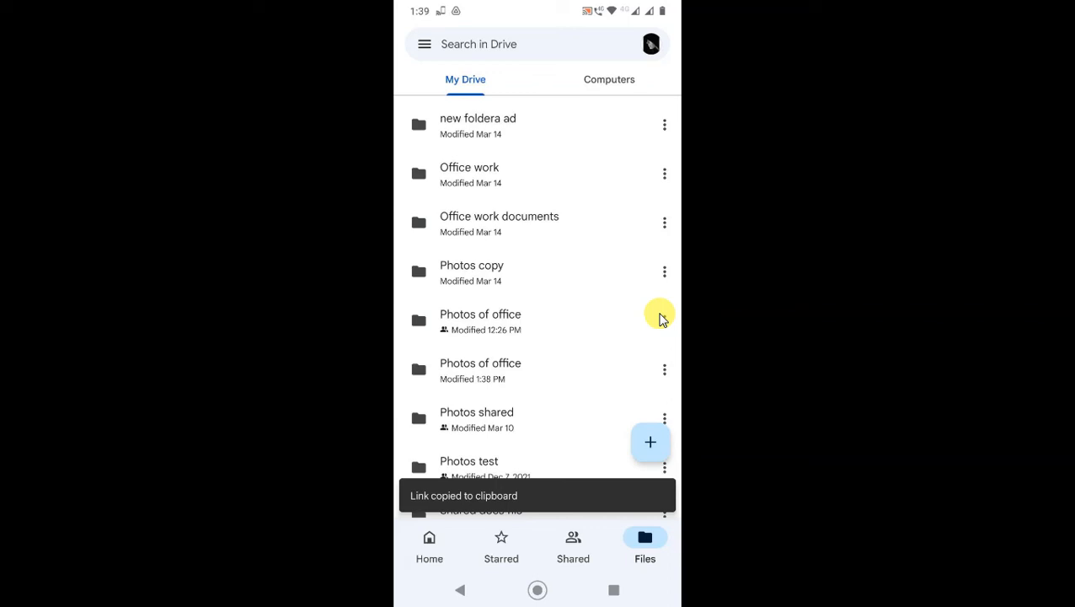
pyautogui.moveTo(536, 284)
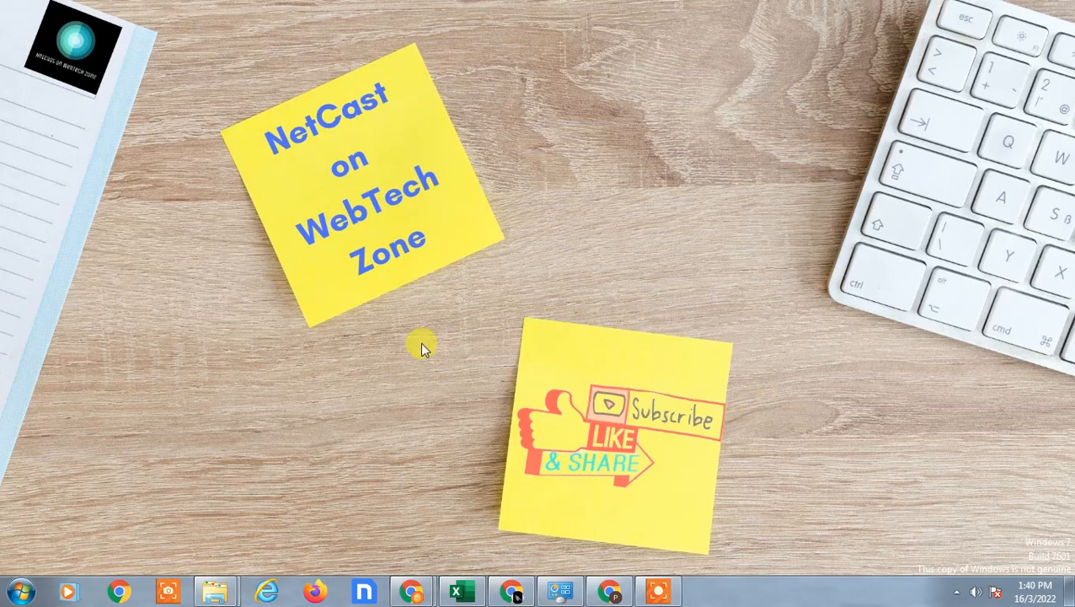
pyautogui.moveTo(556, 347)
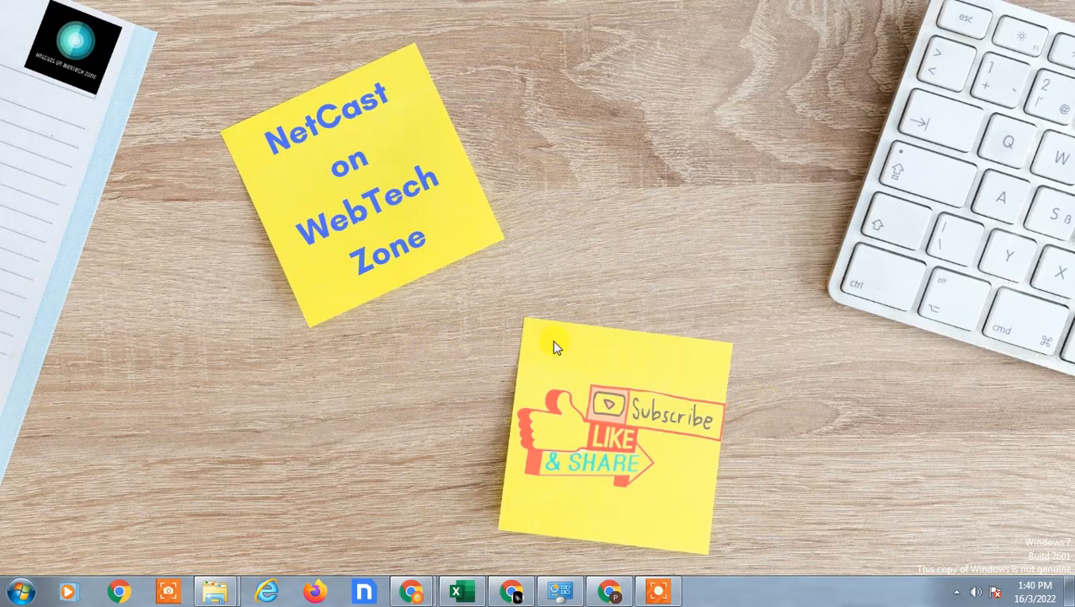